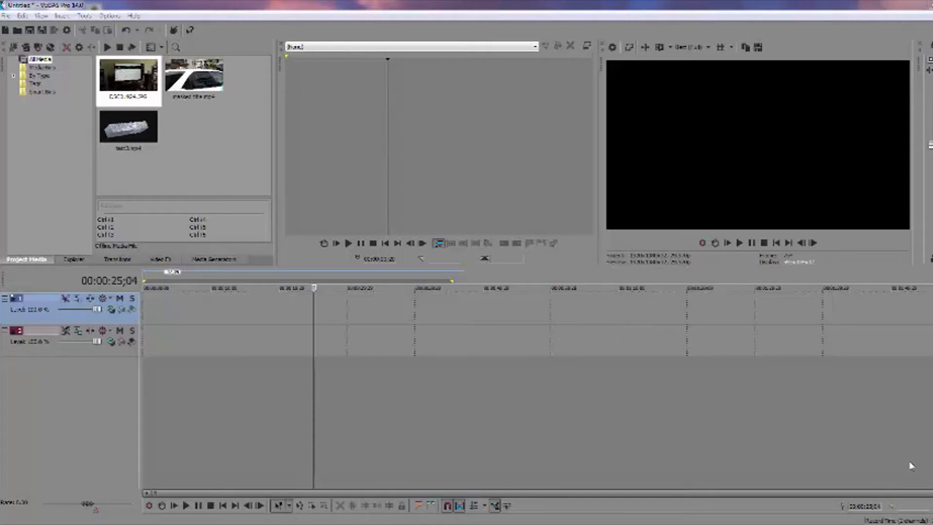
mouse_move(117, 114)
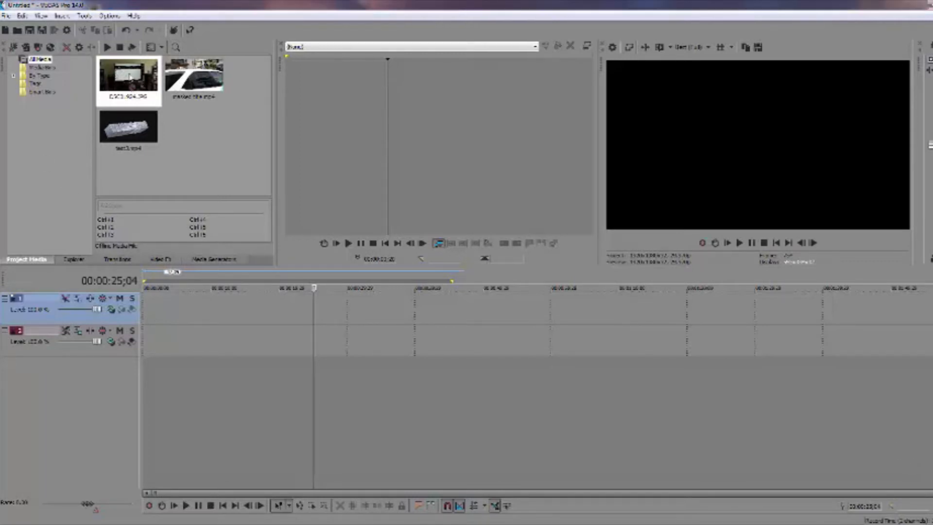
Step: Drag the room clip from Project Media onto video track 1
drag(128, 80, 159, 307)
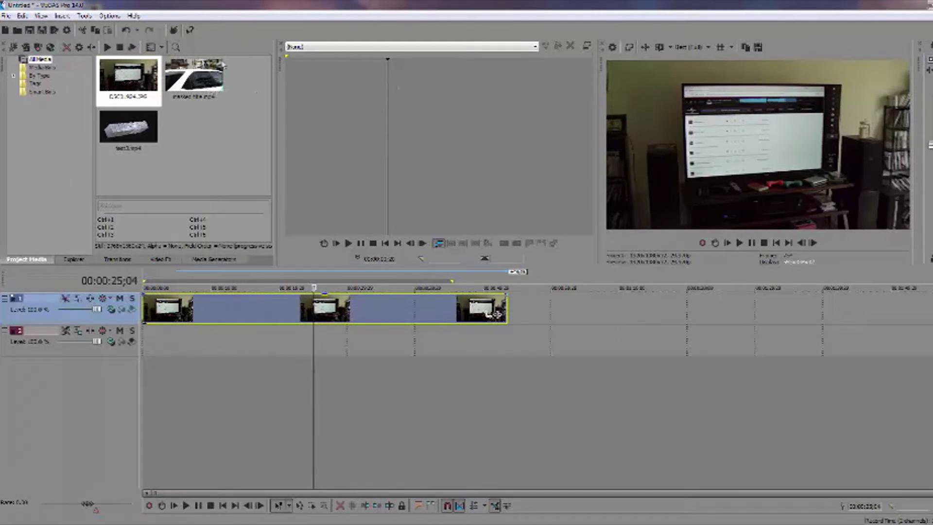
Step: Select the street footage clip in Project Media
click(194, 76)
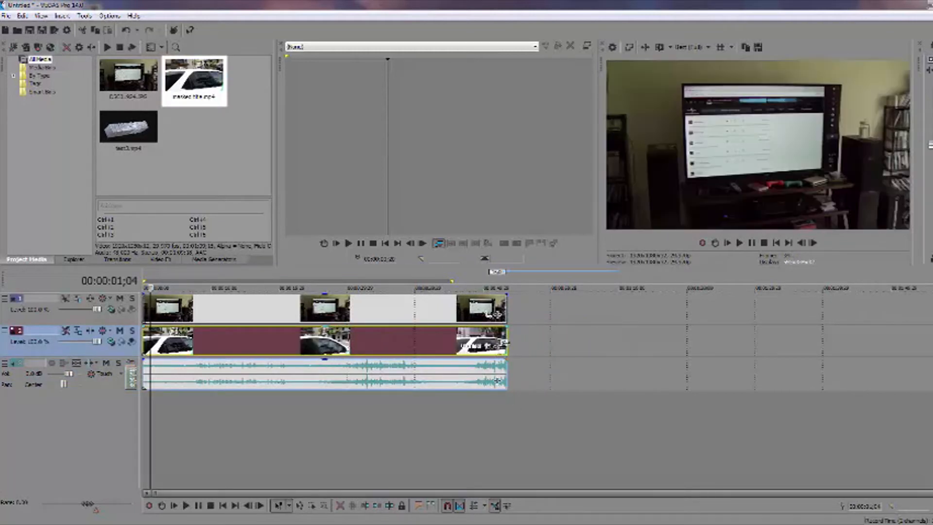
mouse_move(503, 344)
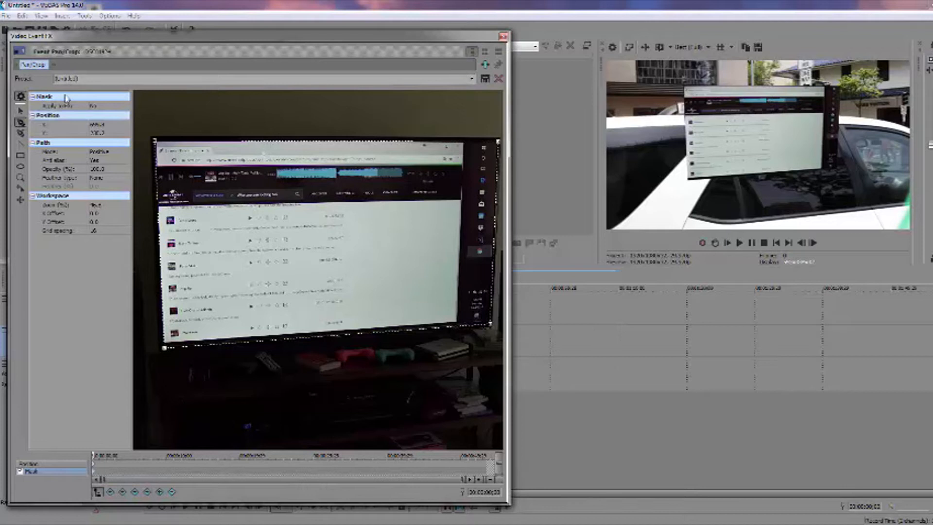
Step: Set the mask mode to Negative, then add Brightness and Contrast to the street clip with lower brightness
click(108, 152)
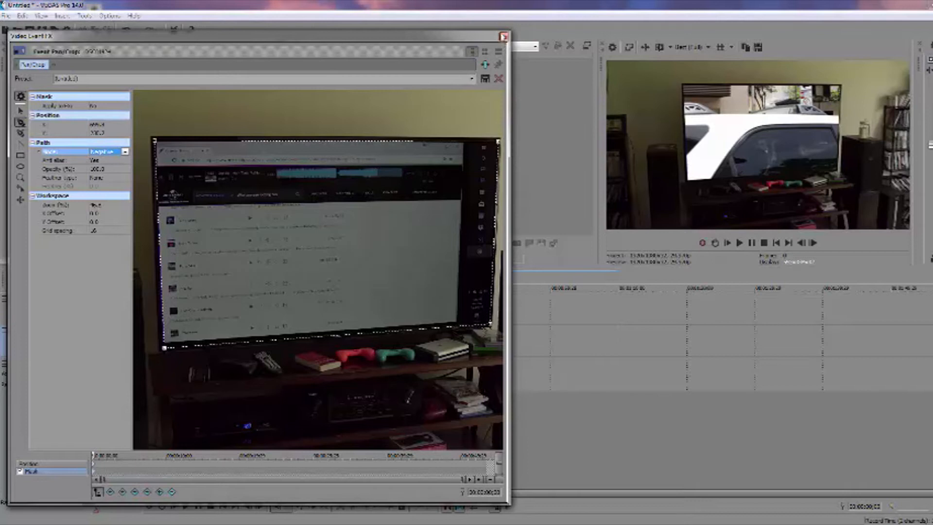
click(505, 37)
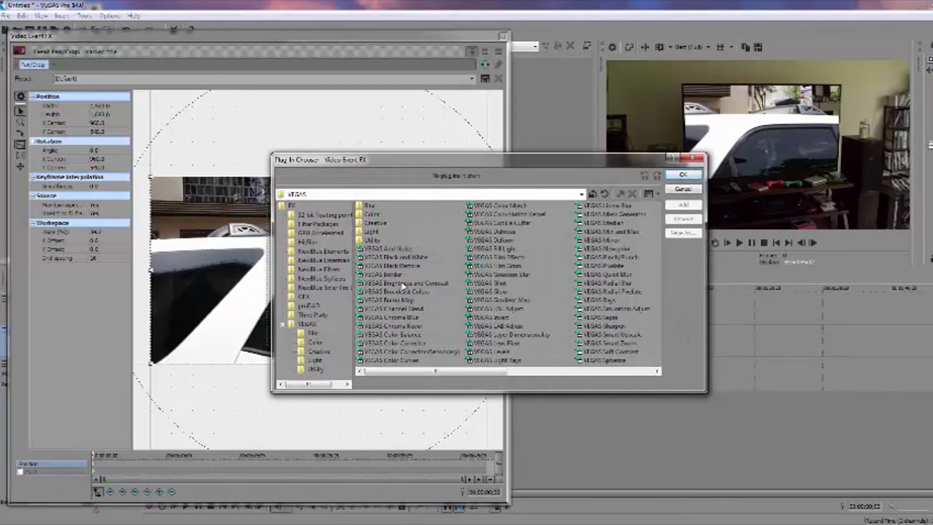
click(398, 283)
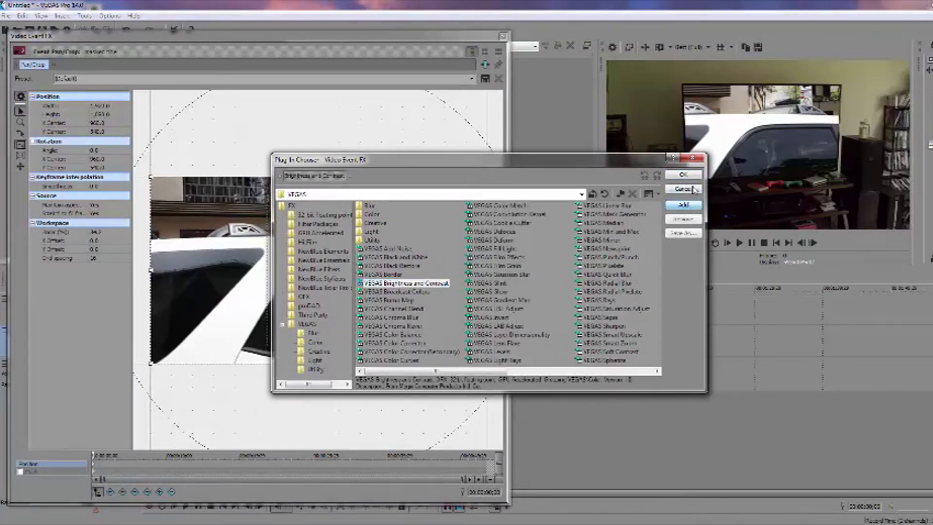
click(683, 174)
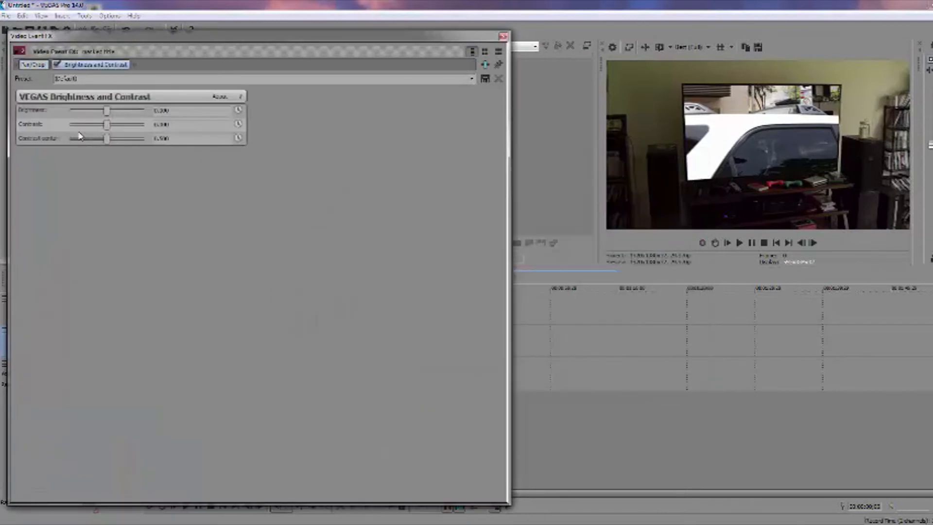
drag(86, 110, 100, 110)
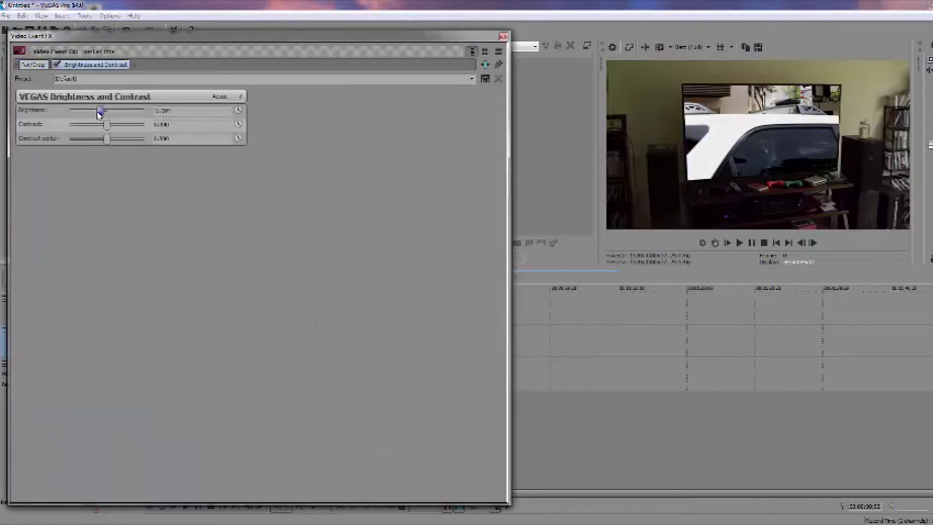
drag(100, 112, 97, 111)
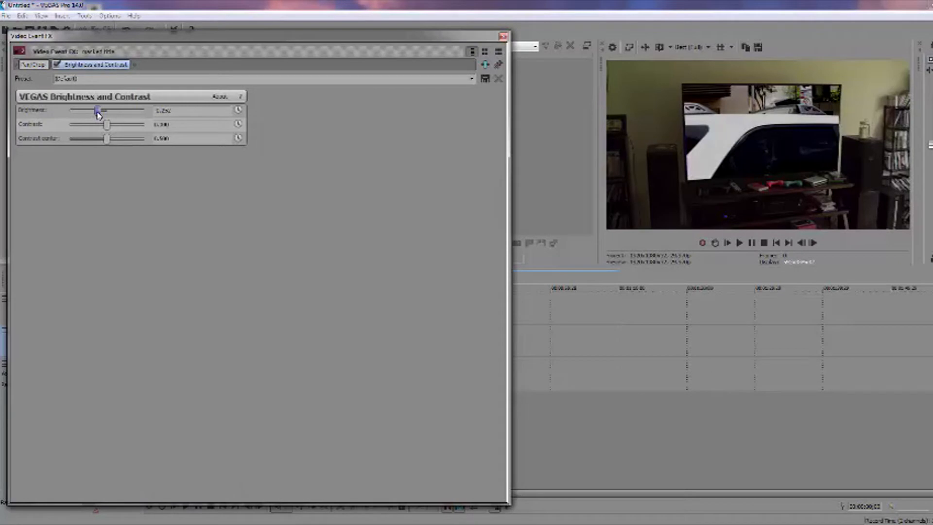
click(503, 36)
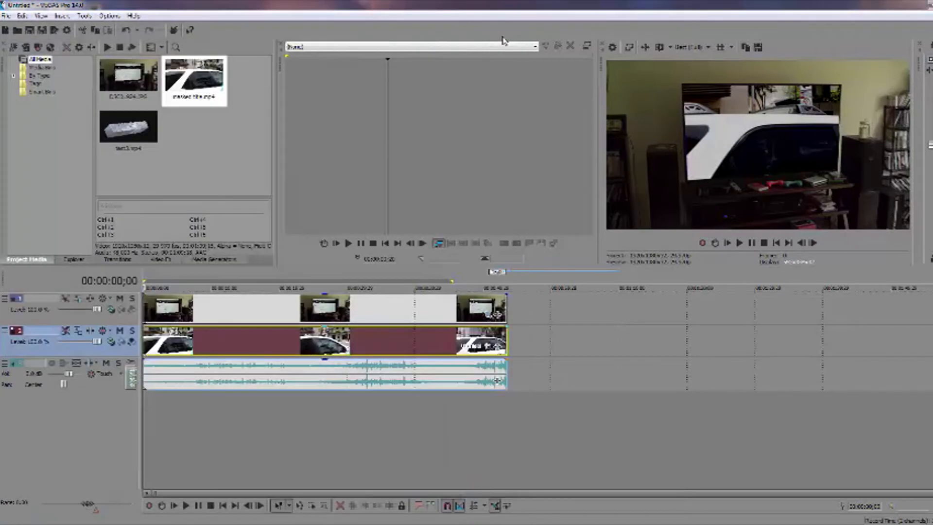
Step: Open Event Pan/Crop for the street clip on track 2
click(185, 505)
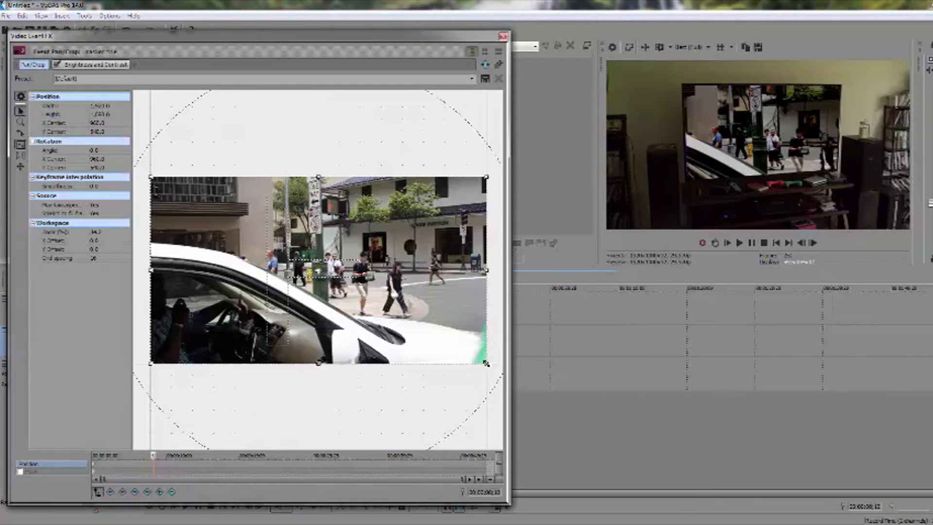
Step: Resize the street clip's pan/crop box wider so the TV shows more intersection and car
drag(486, 363, 495, 369)
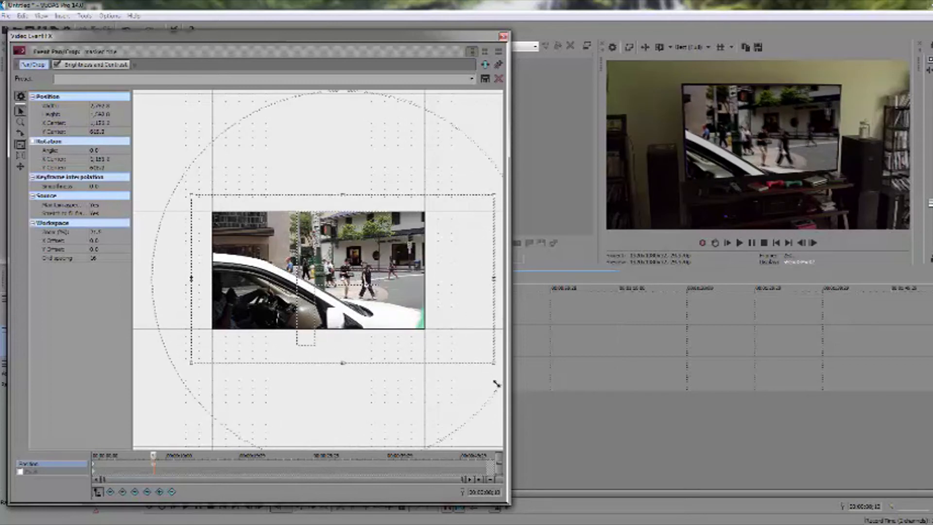
drag(494, 384, 467, 373)
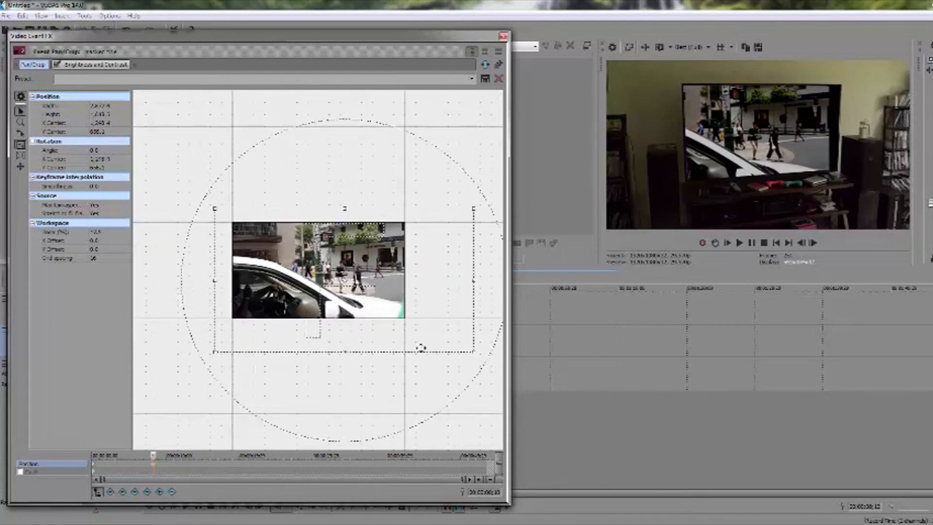
drag(419, 348, 469, 357)
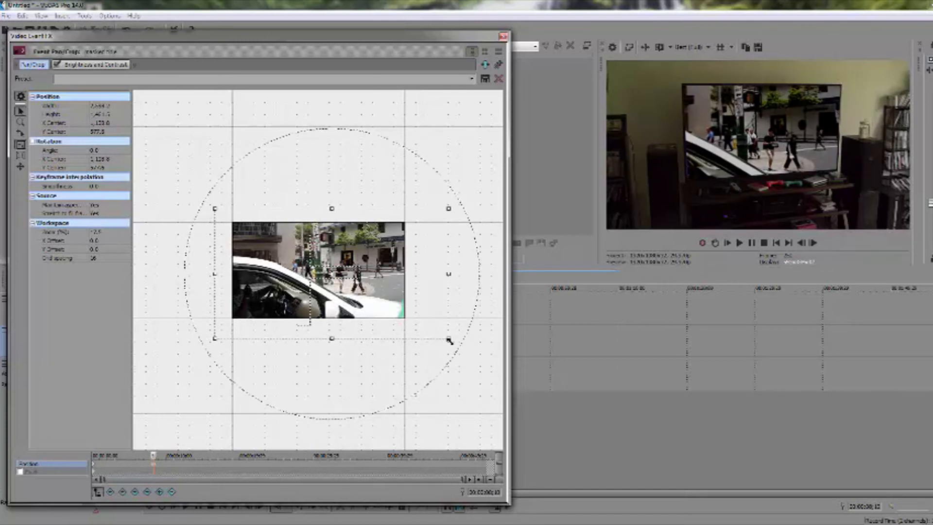
right_click(371, 294)
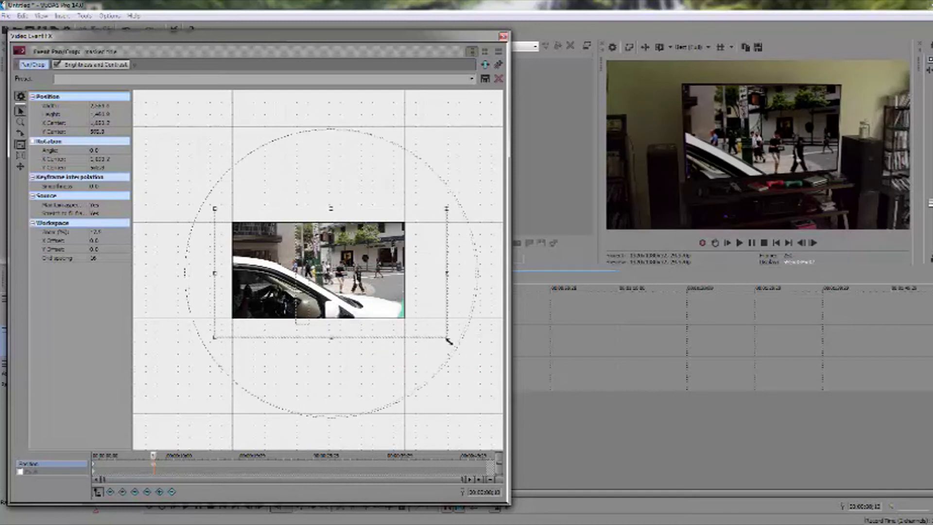
drag(448, 343, 472, 353)
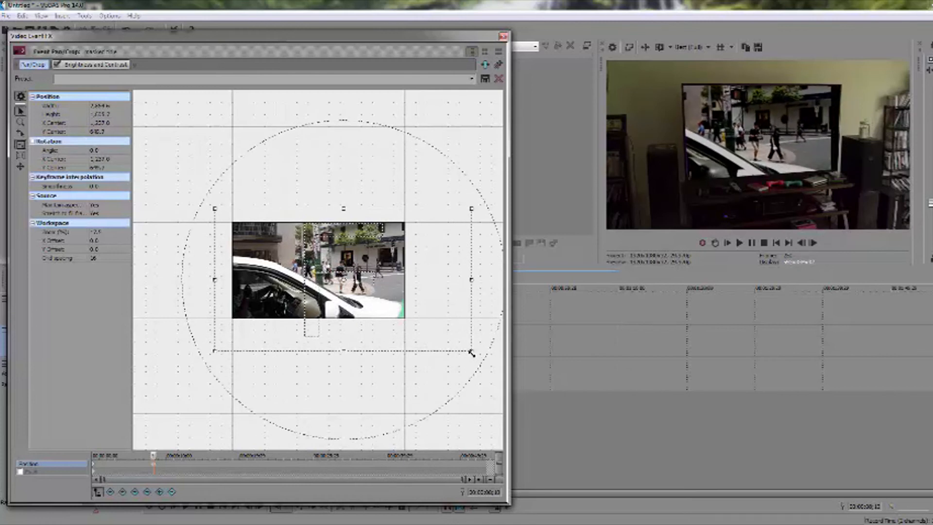